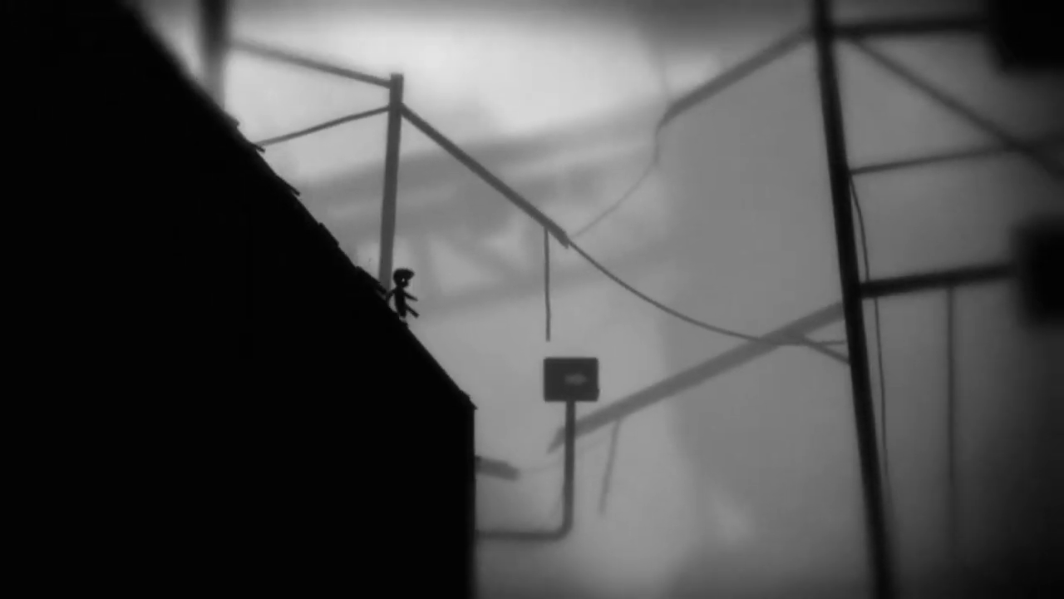
key("Right")
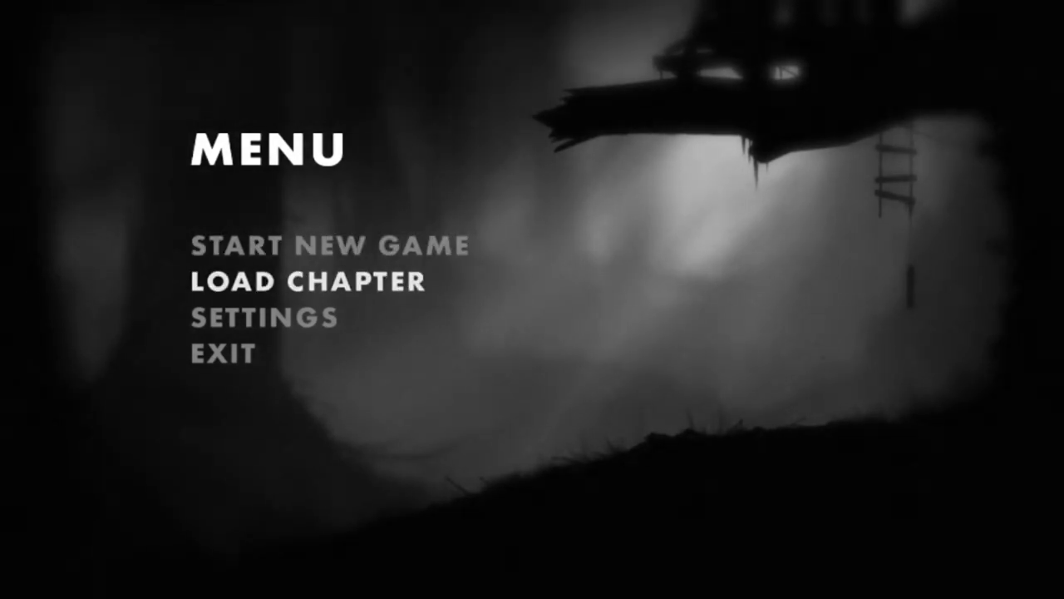
left_click(308, 281)
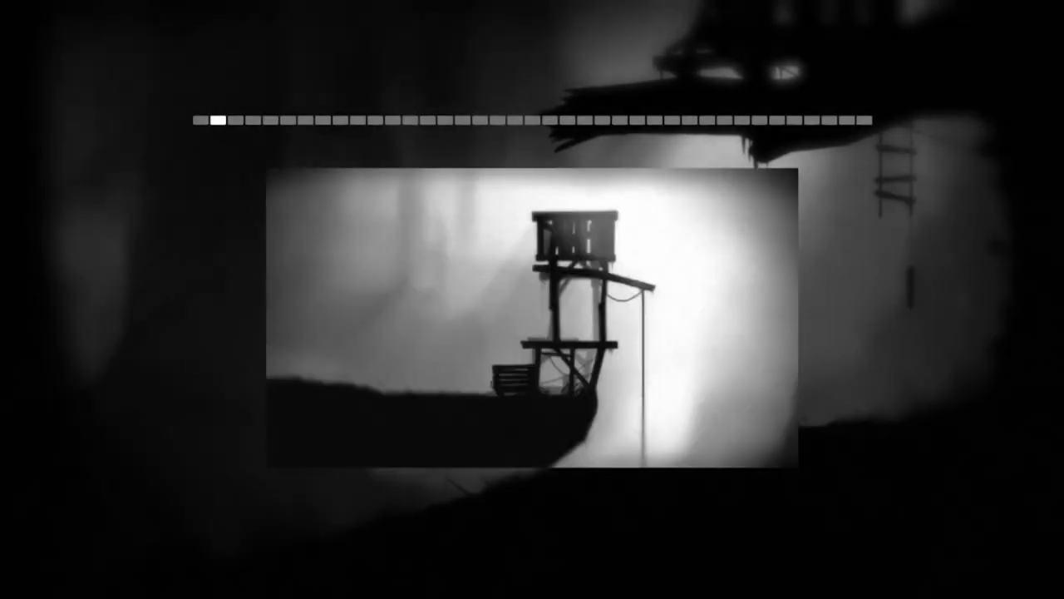